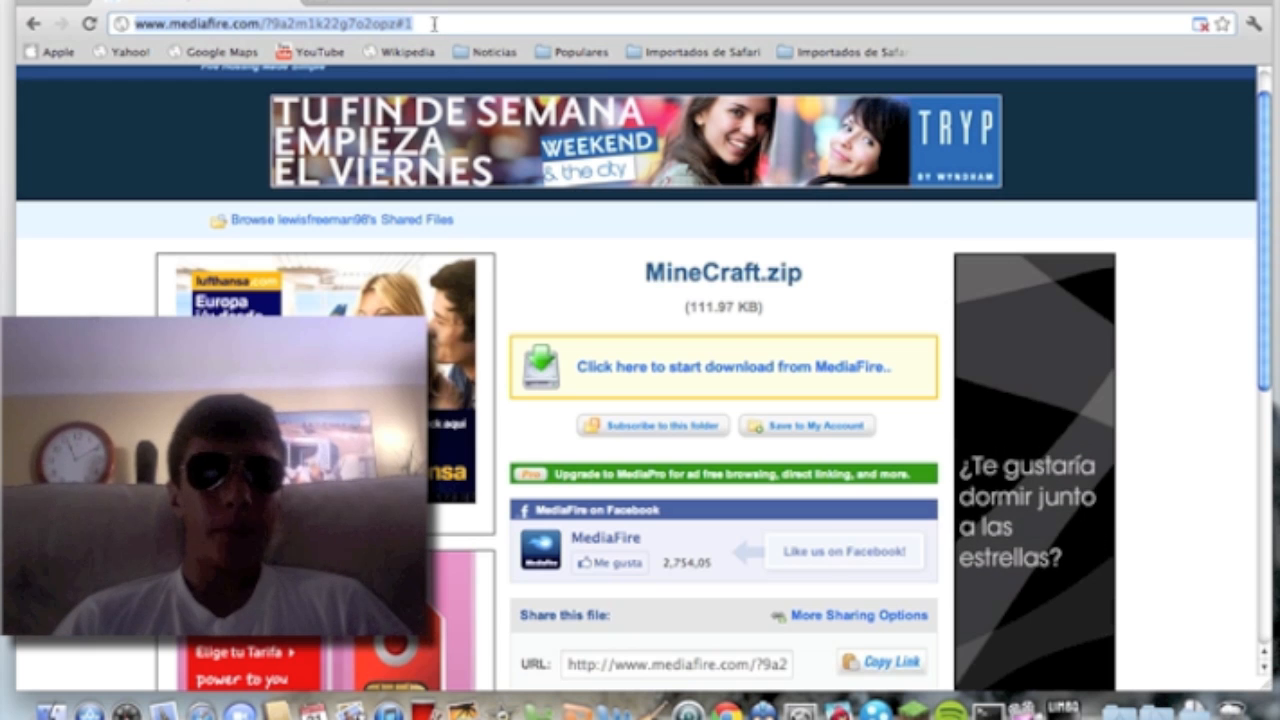
- Start the MineCraft.zip download from its MediaFire page into the Descargas folder
click(728, 368)
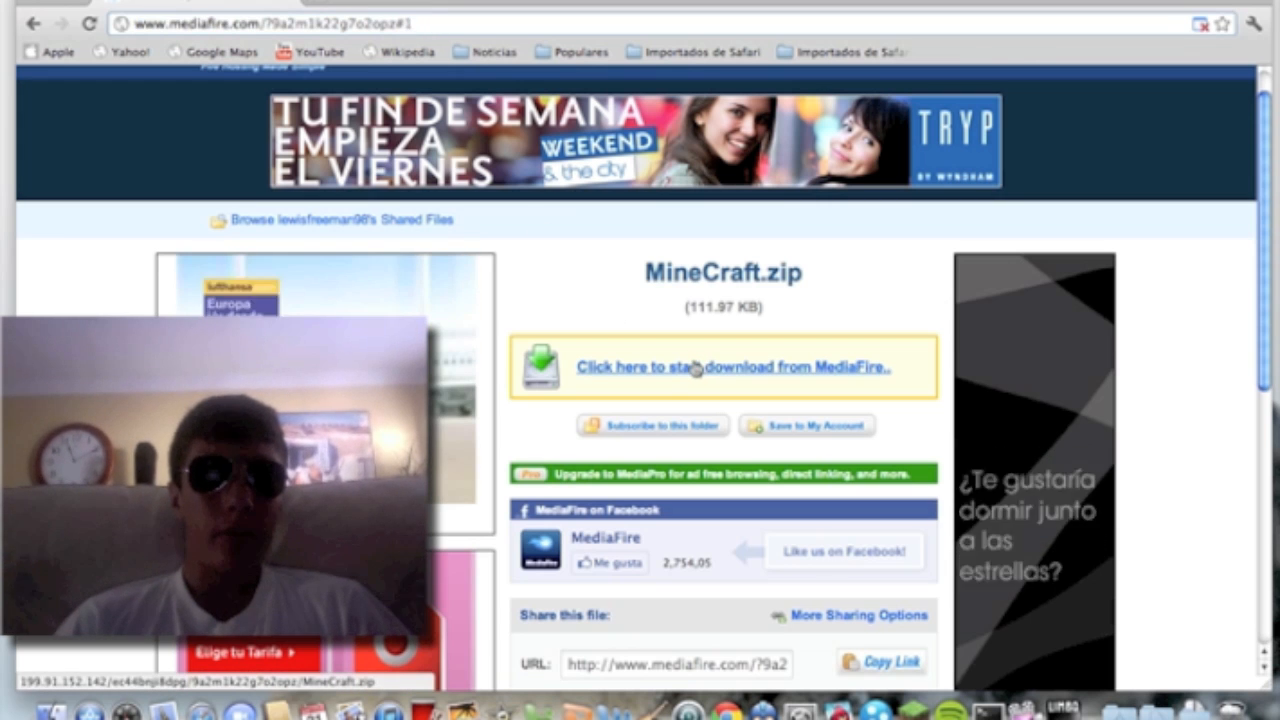
click(732, 368)
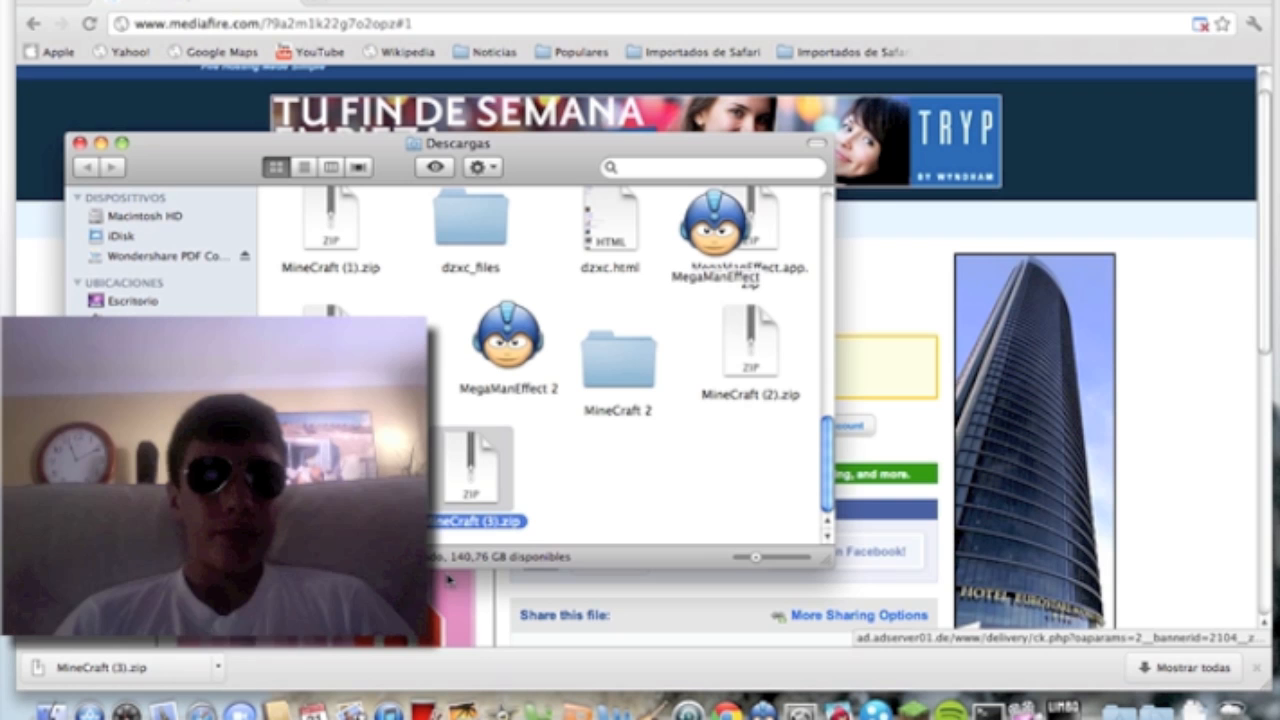
- Extract MineCraft (3).zip, launch MinecraftSP from the MineCraft 3 folder and enter the game
double_click(470, 464)
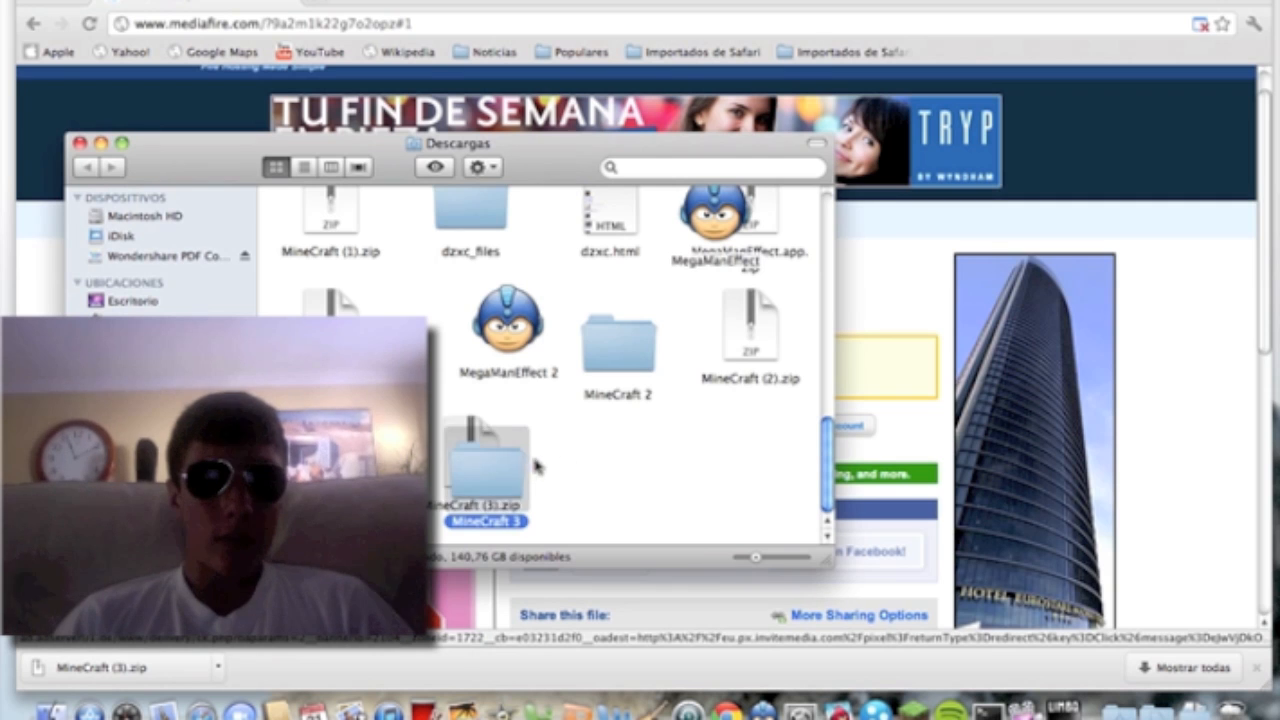
double_click(484, 470)
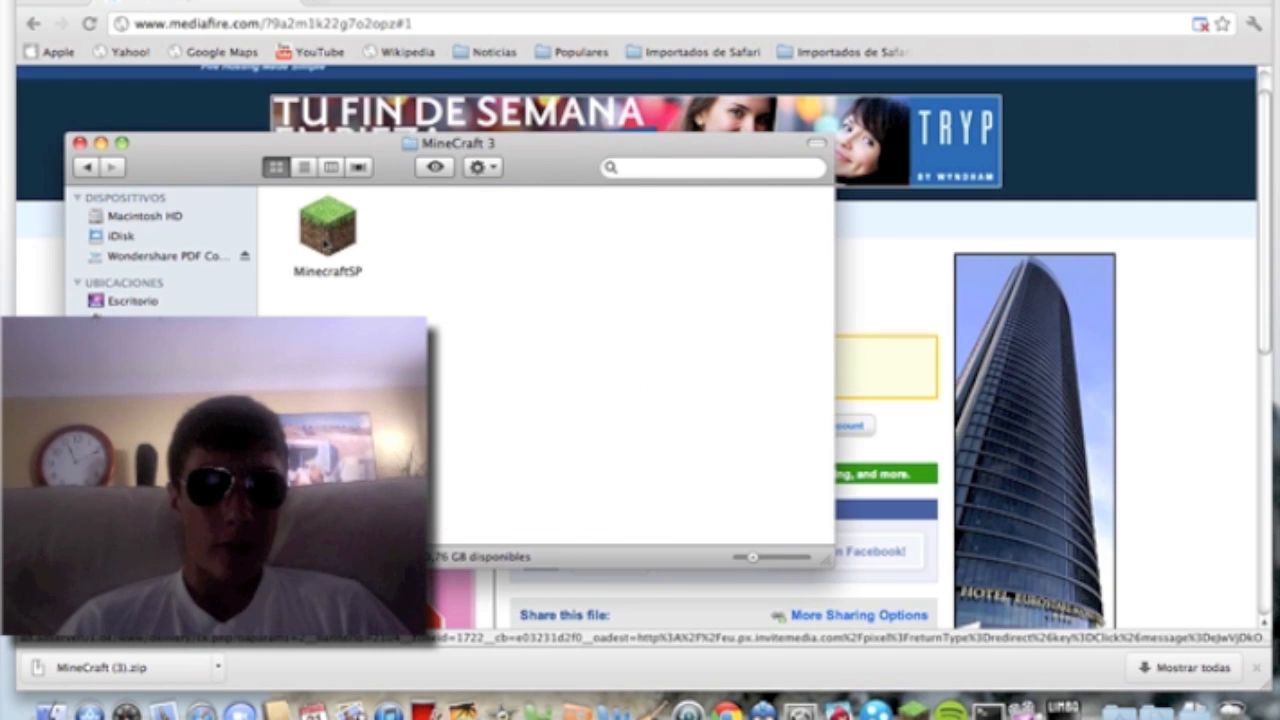
double_click(328, 220)
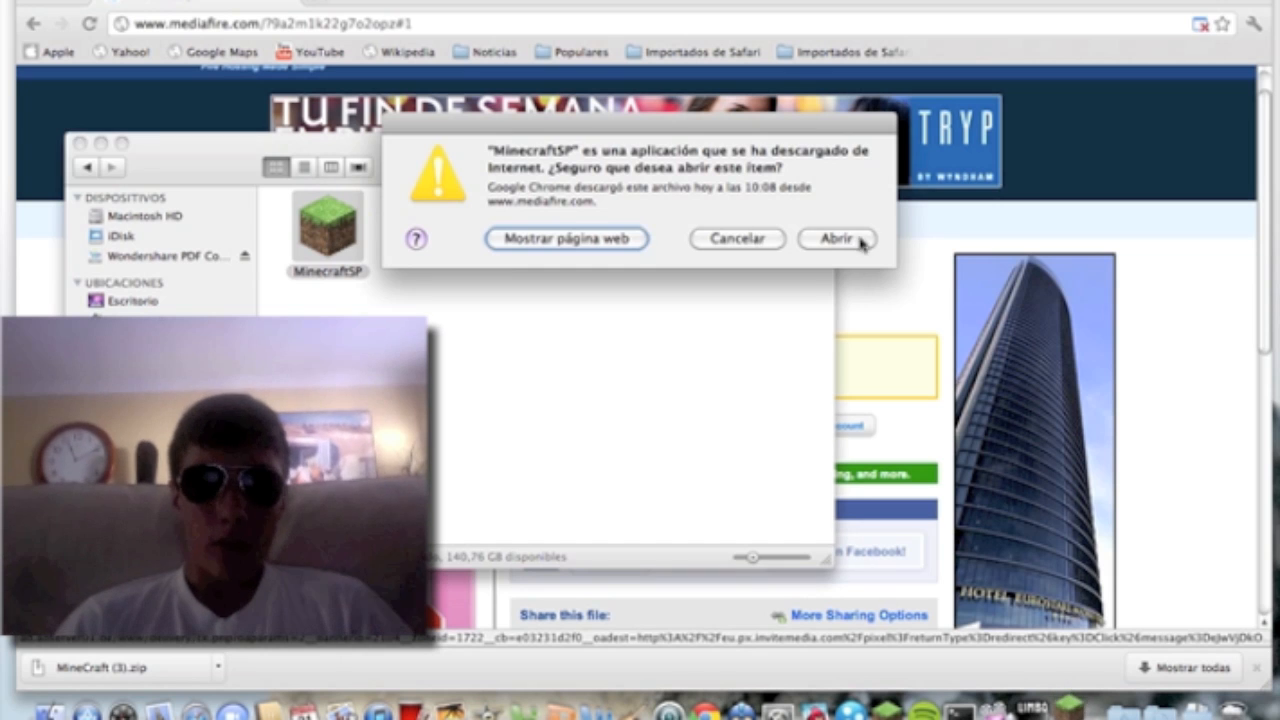
click(836, 240)
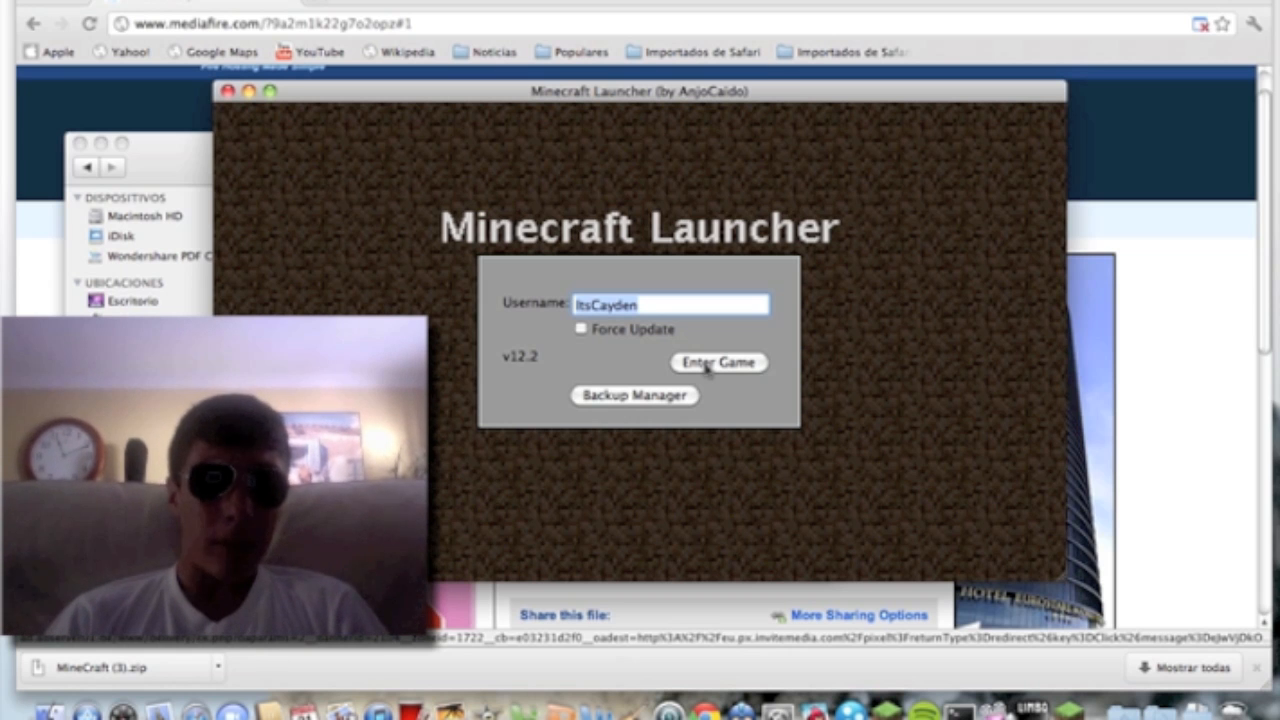
click(718, 362)
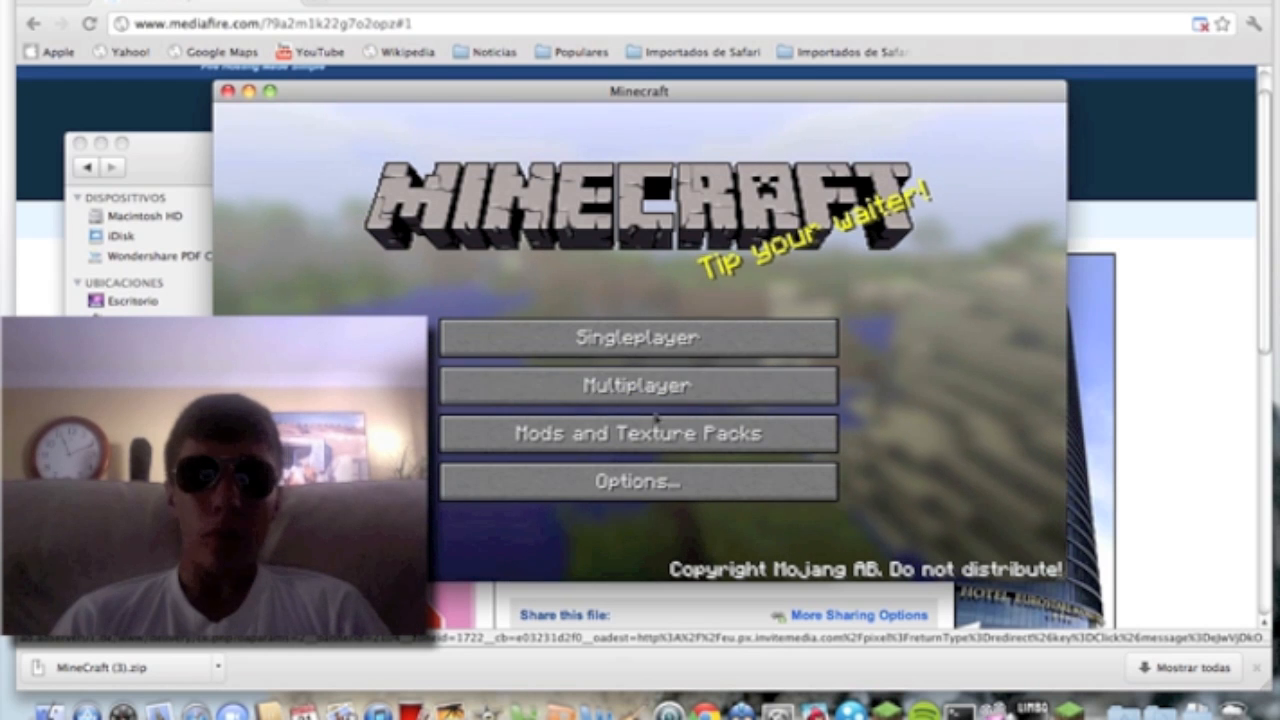
- Create a singleplayer world named New World in Survival mode with default settings
click(636, 336)
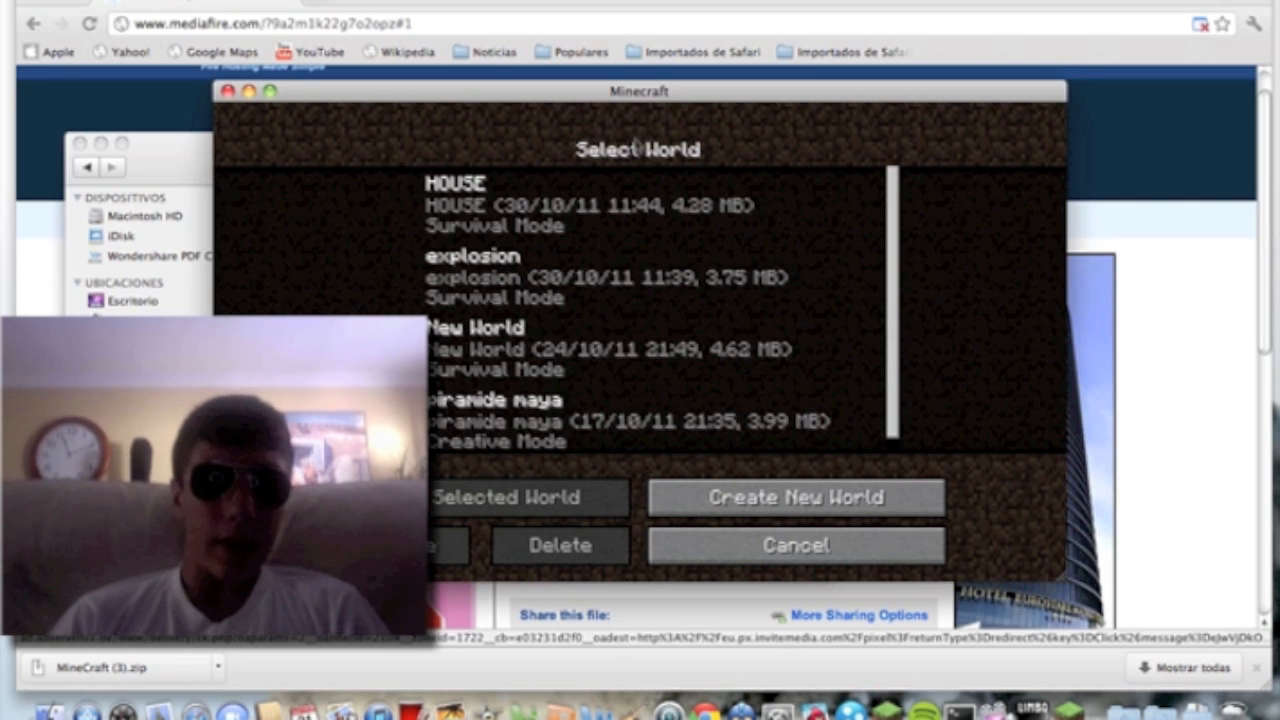
mouse_move(860, 270)
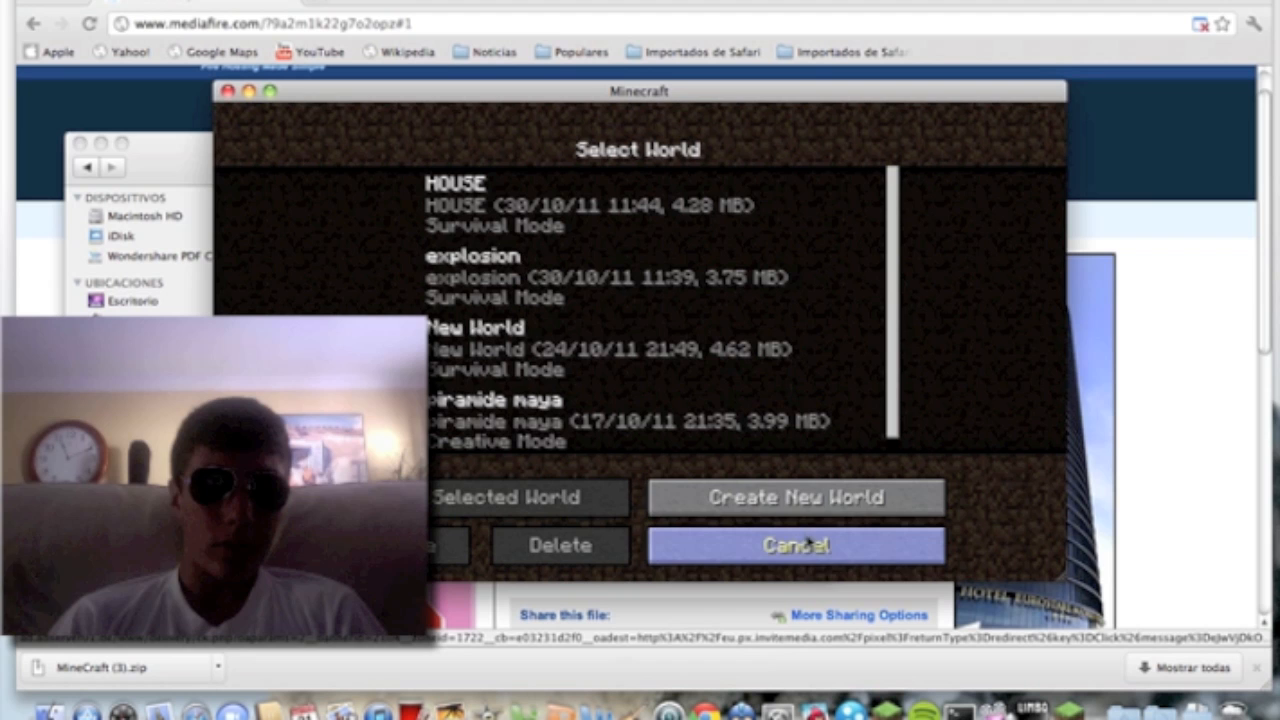
click(796, 496)
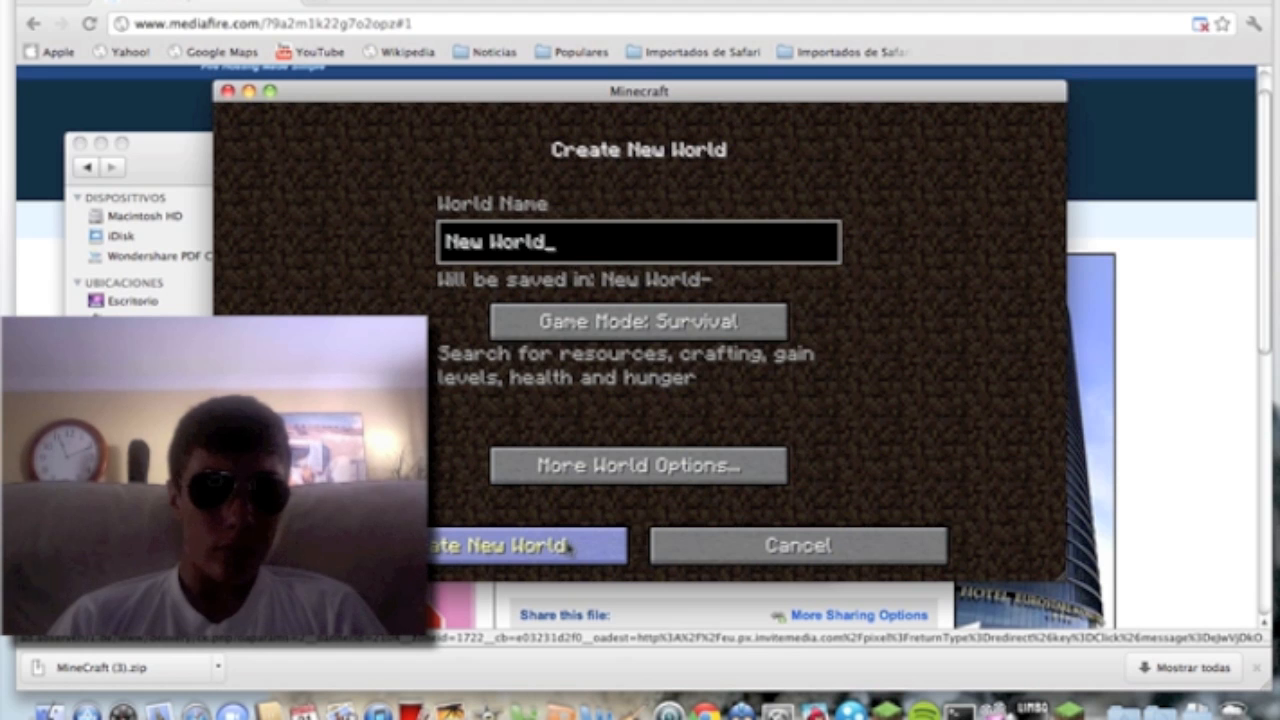
click(500, 544)
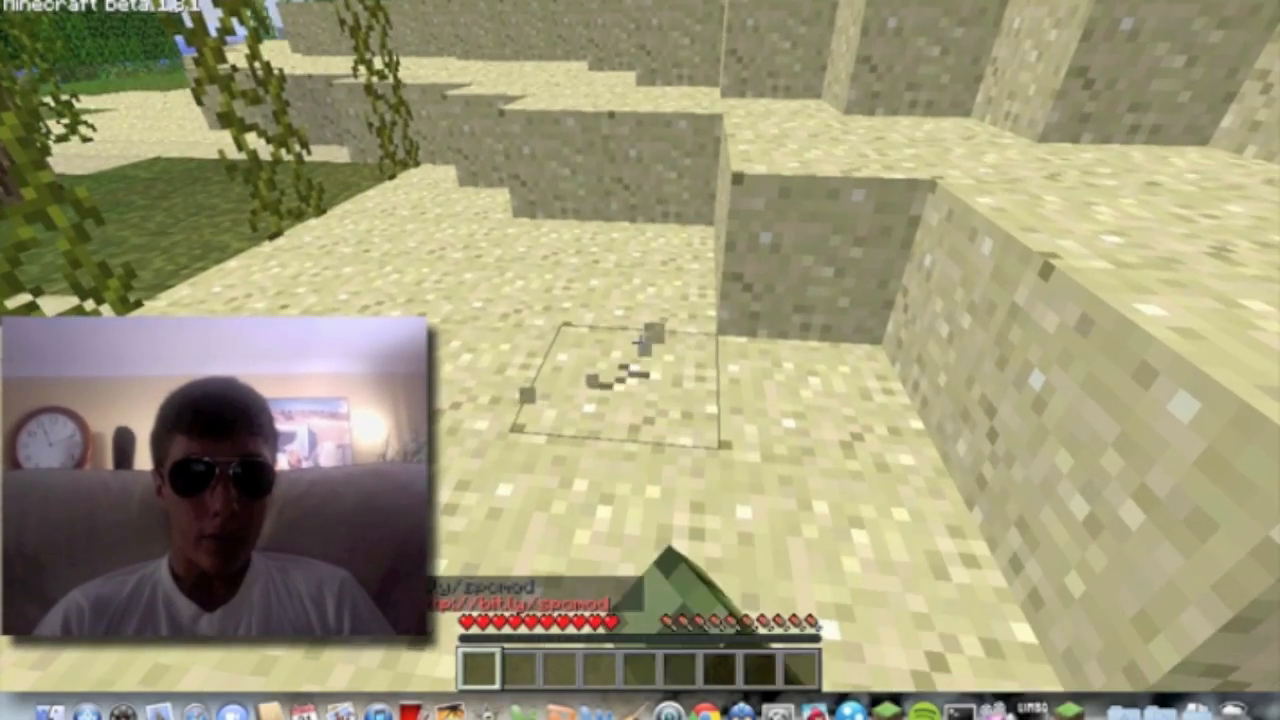
- Walk around the desert and break sand blocks, collecting sand into the hotbar
key(e)
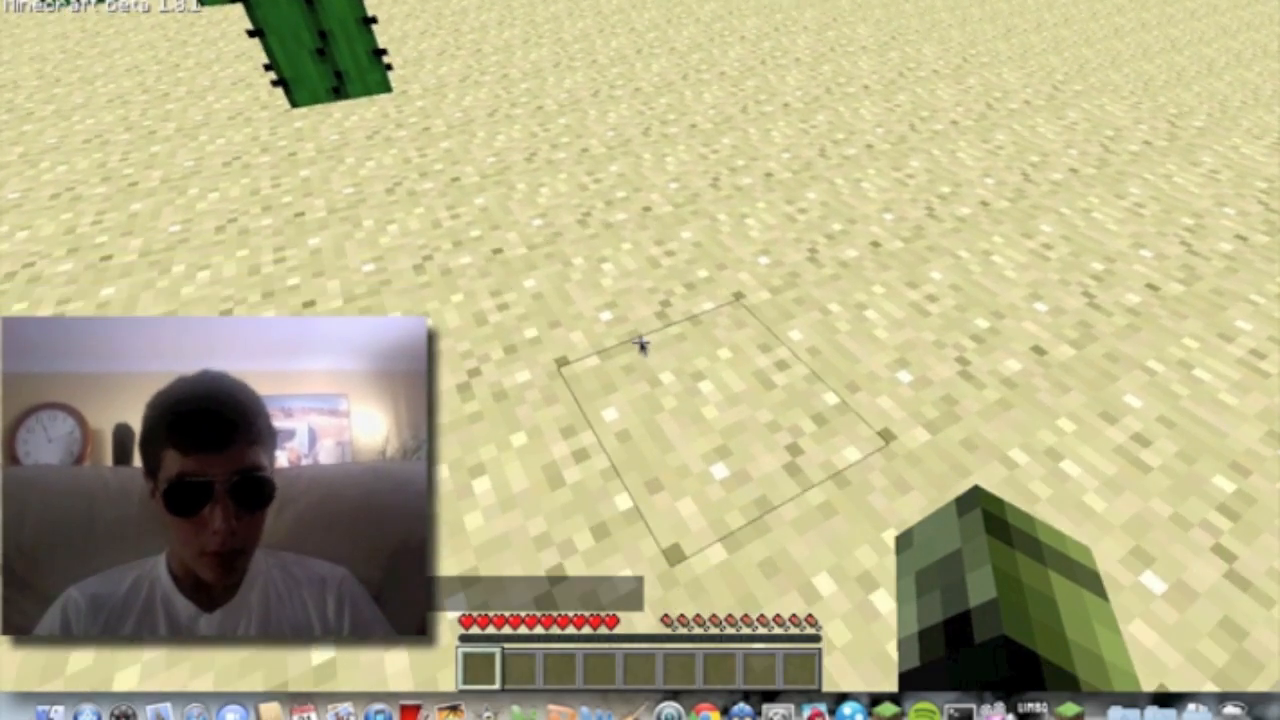
text(expl)
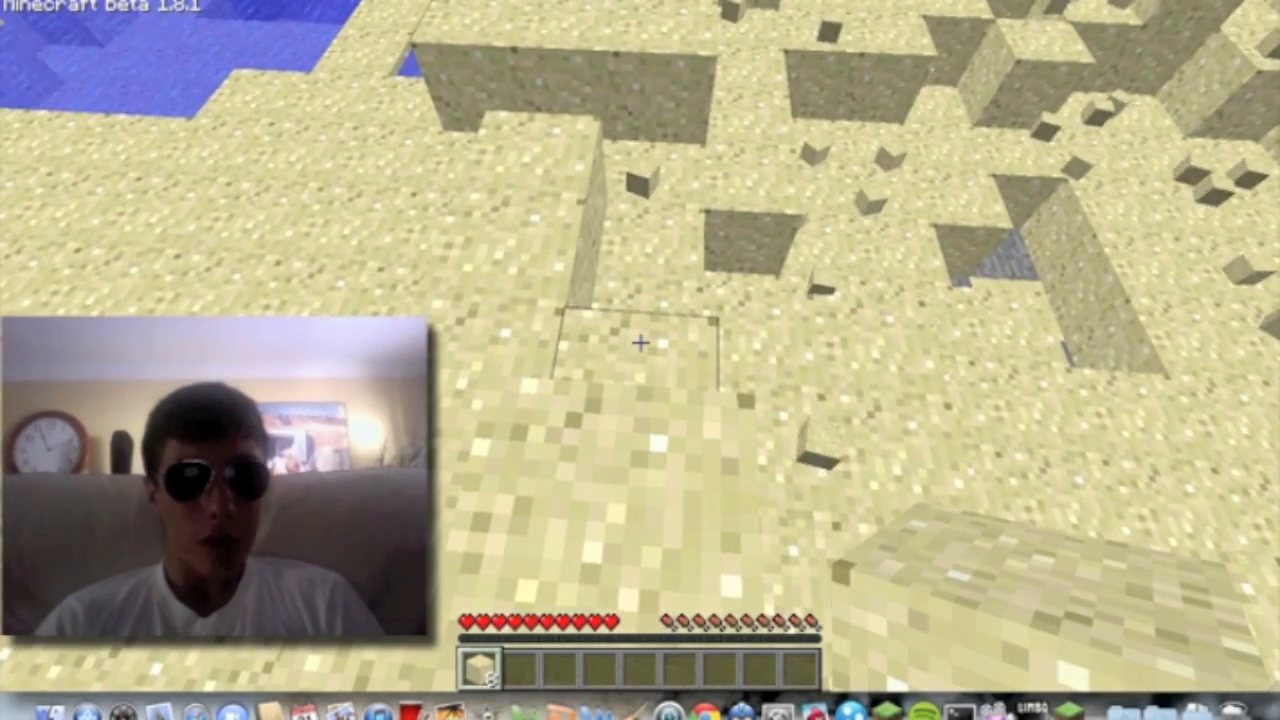
- Save the world from the game menu and return to the title screen
key(Escape)
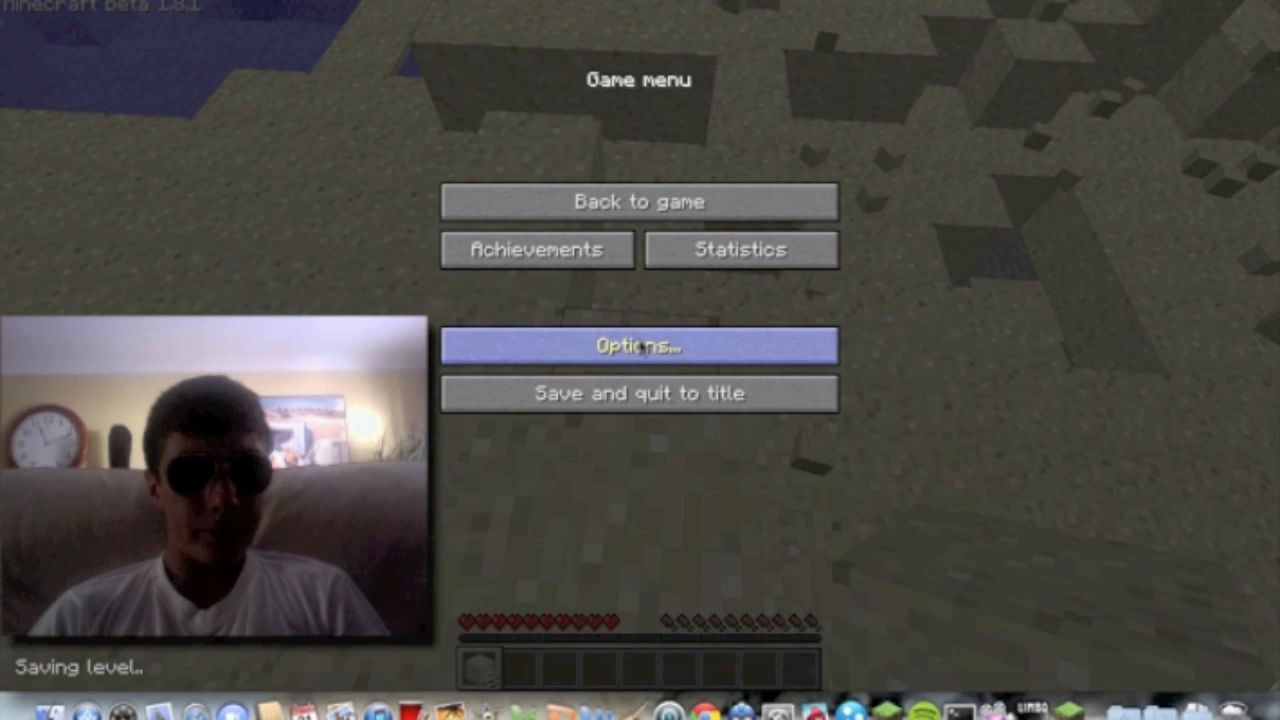
click(638, 392)
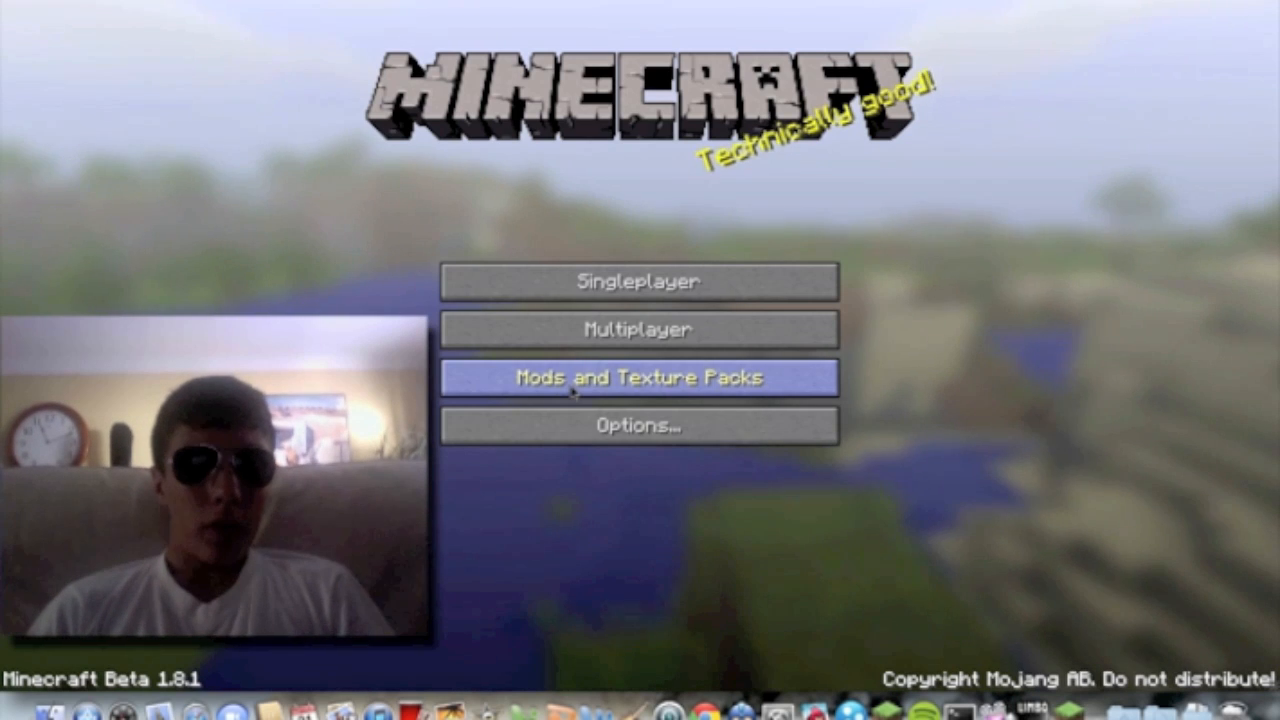
mouse_move(136, 16)
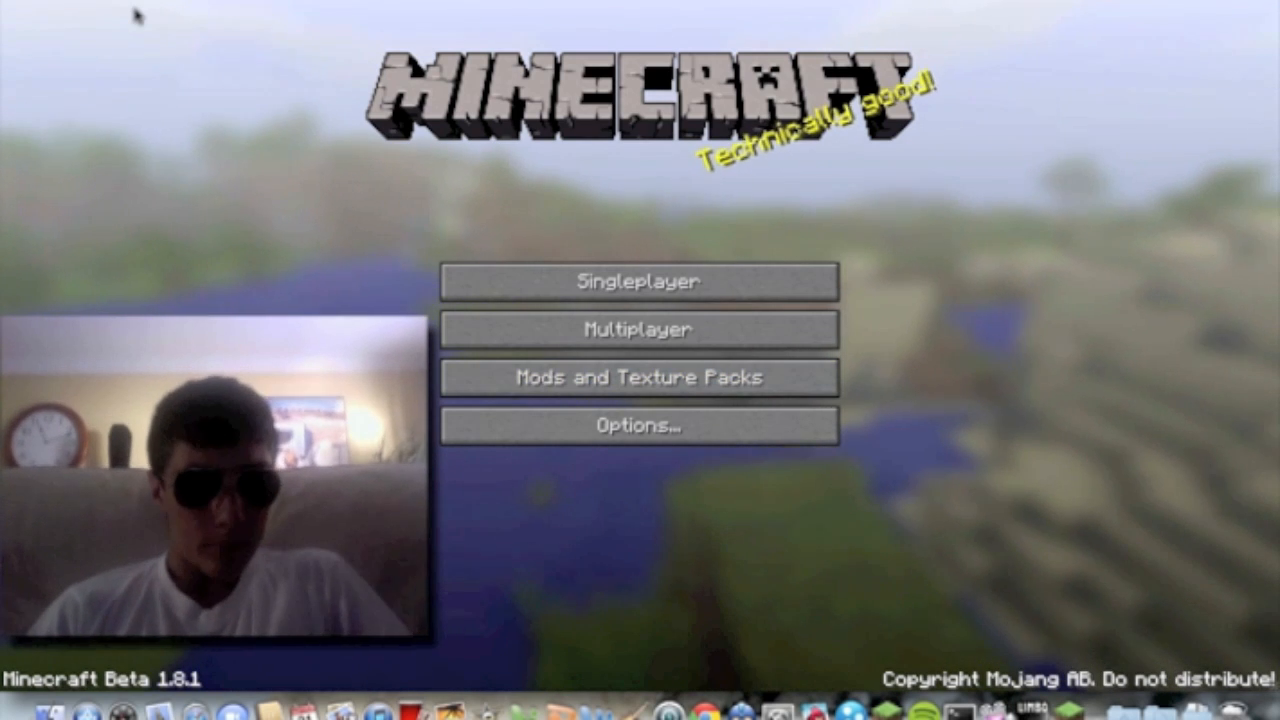